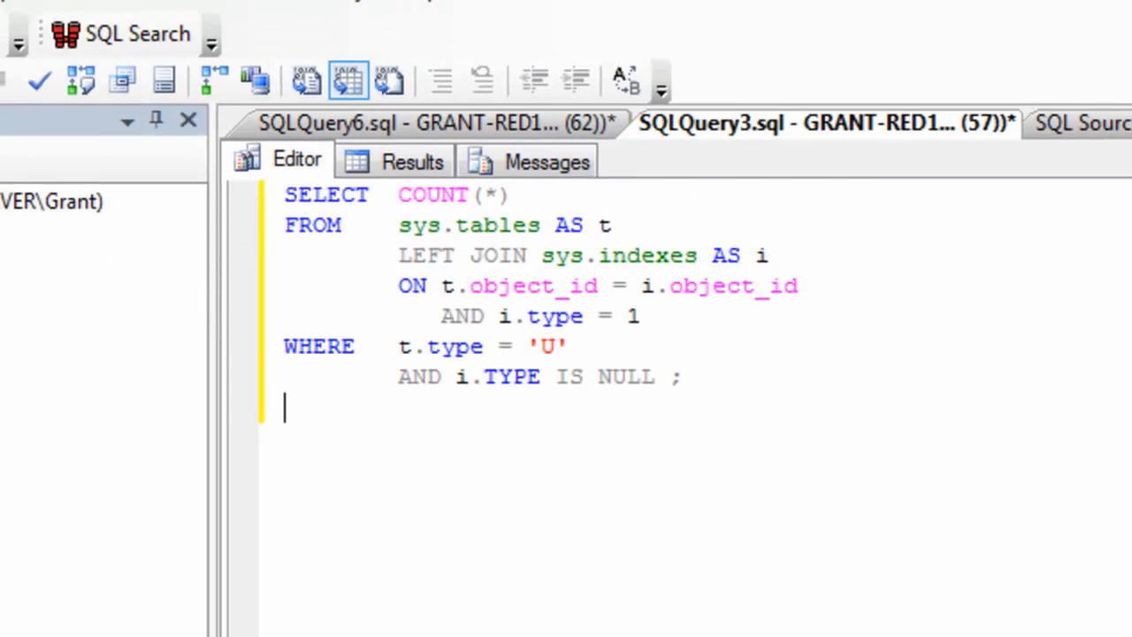
mouse_move(544, 572)
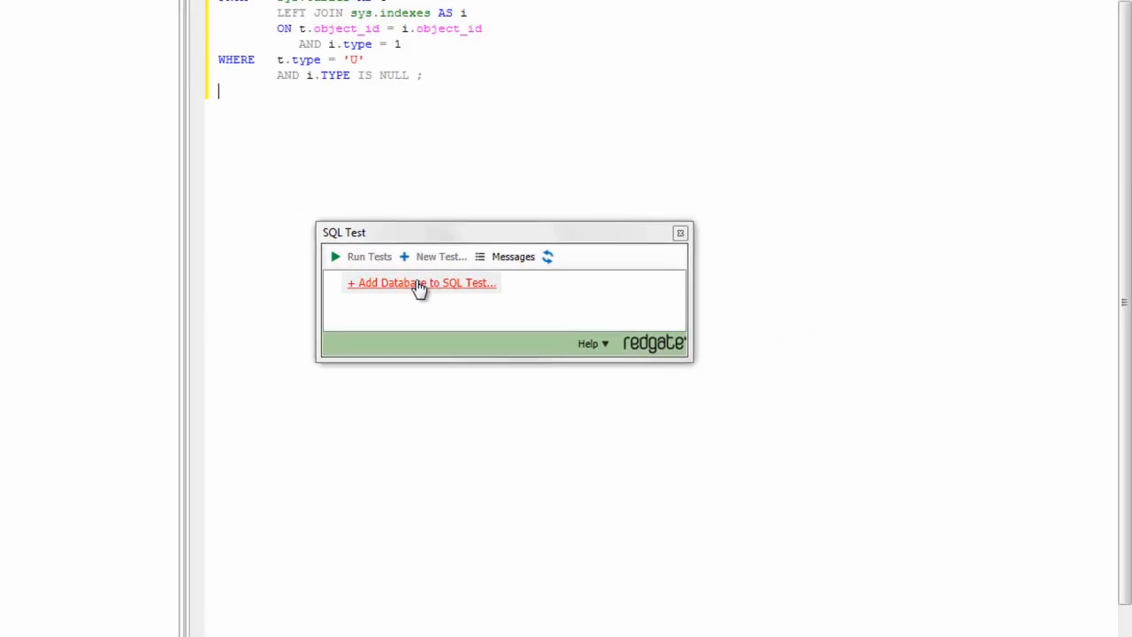
Step: Add AdventureWorksLT2008R2 to SQL Test and accept installing the tSQLt framework on it
click(421, 282)
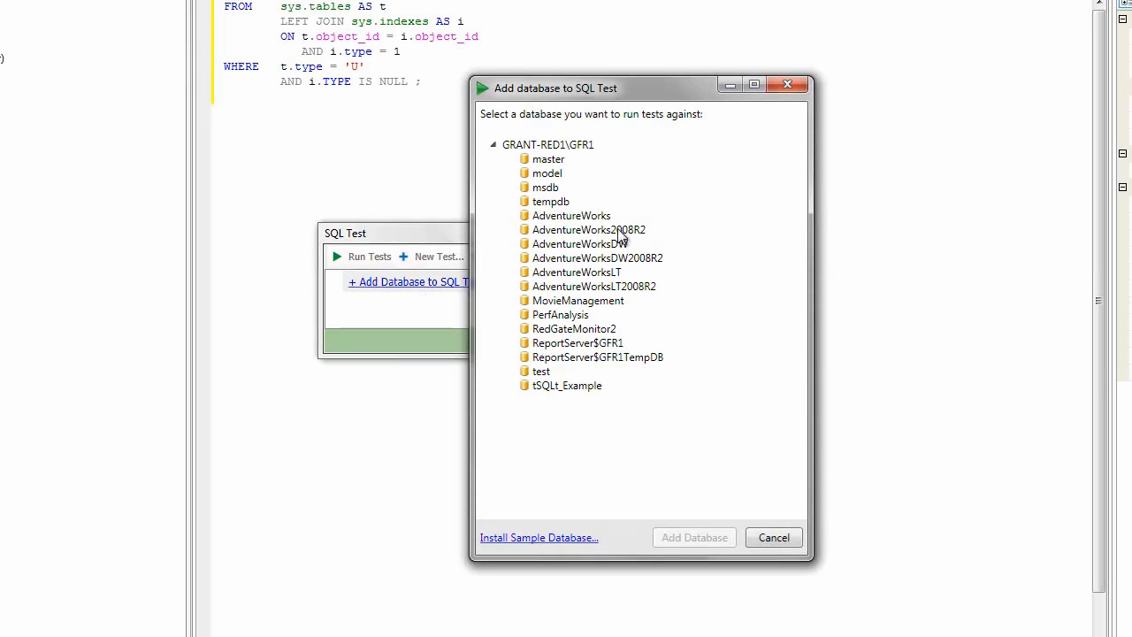
click(593, 286)
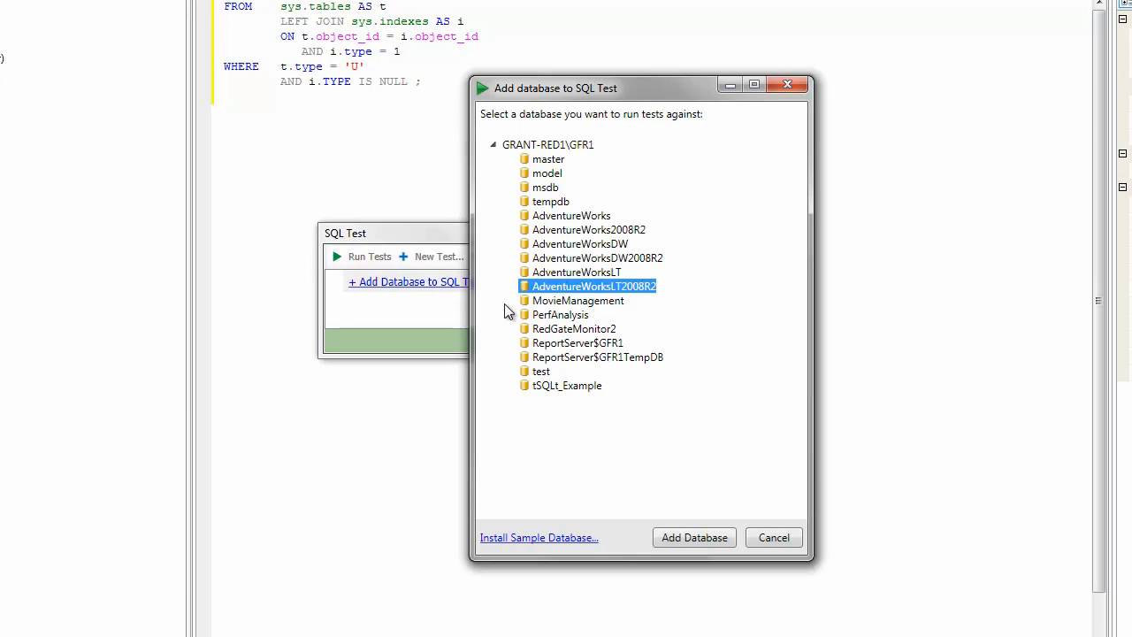
click(694, 536)
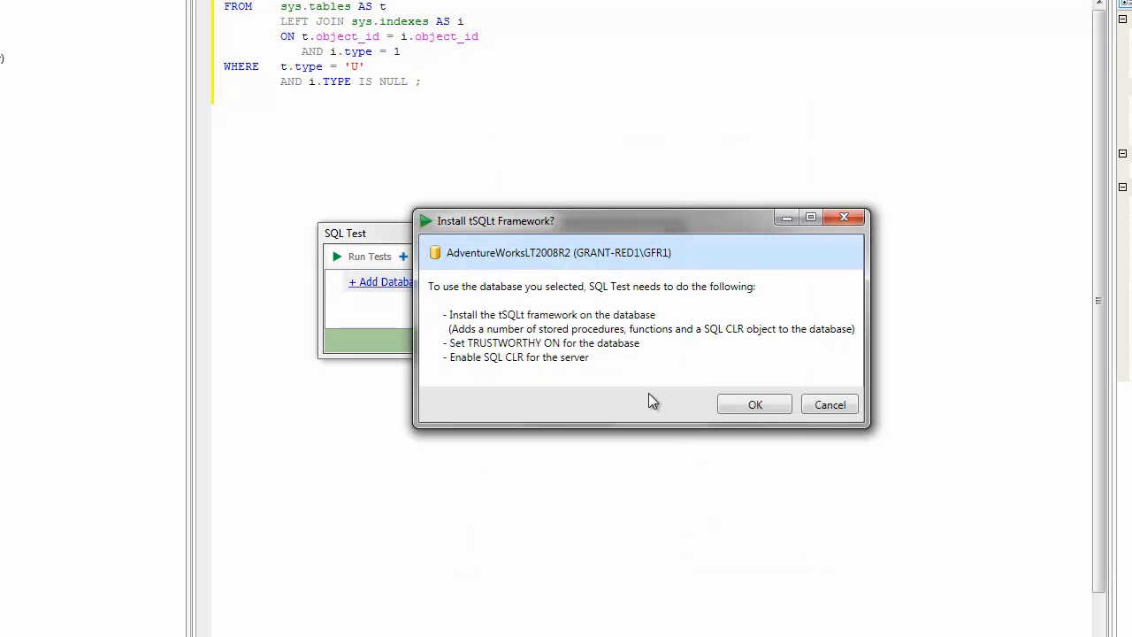
mouse_move(477, 242)
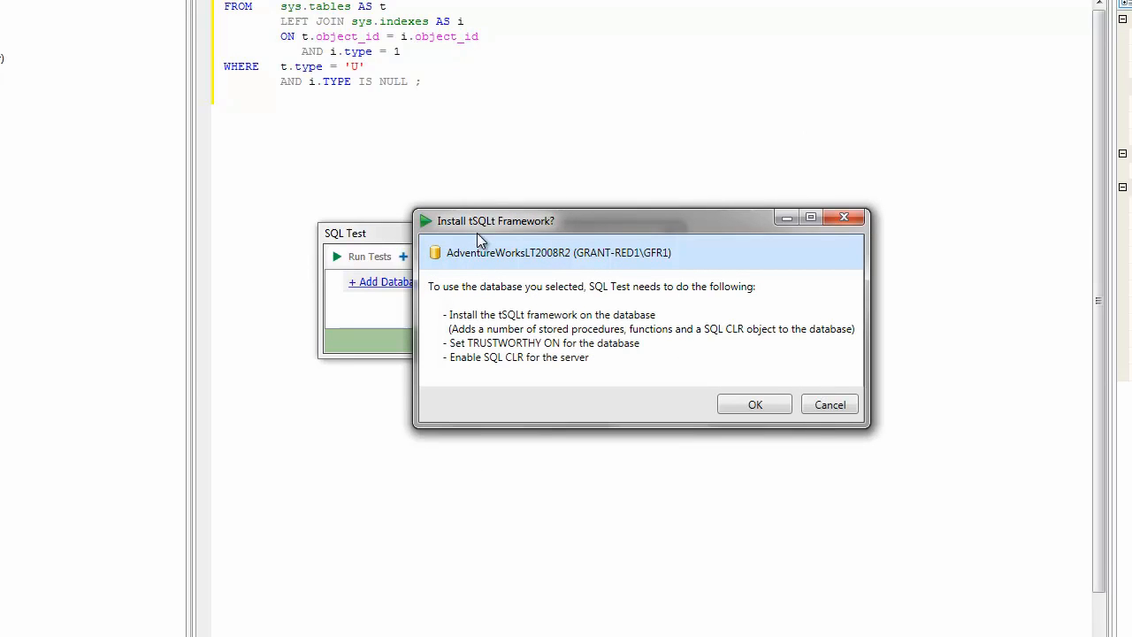
mouse_move(759, 423)
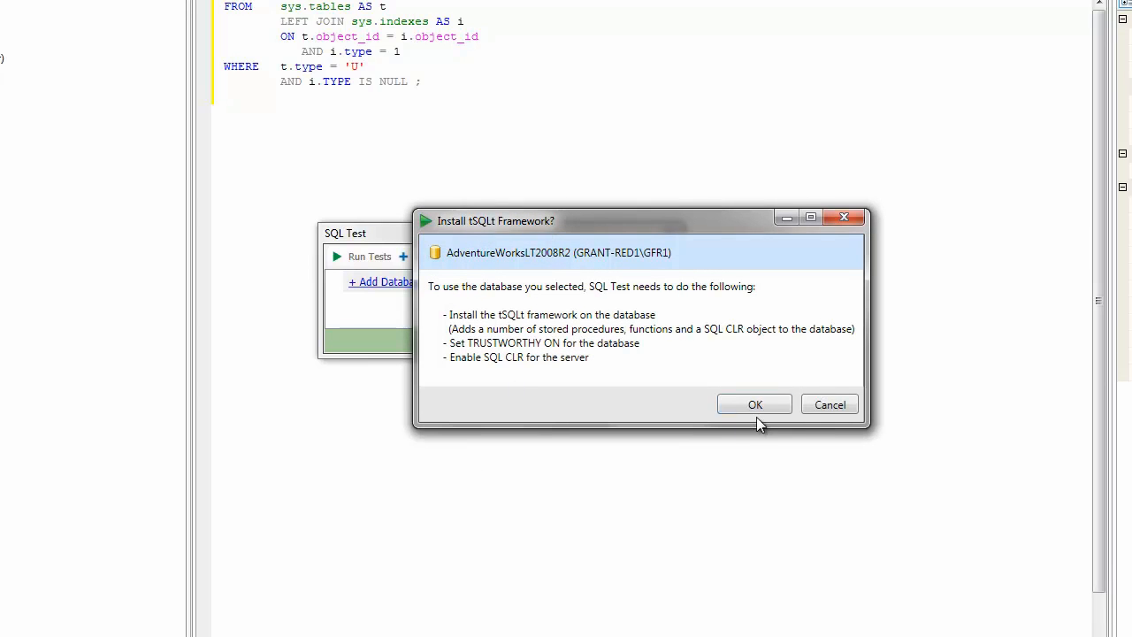
click(754, 404)
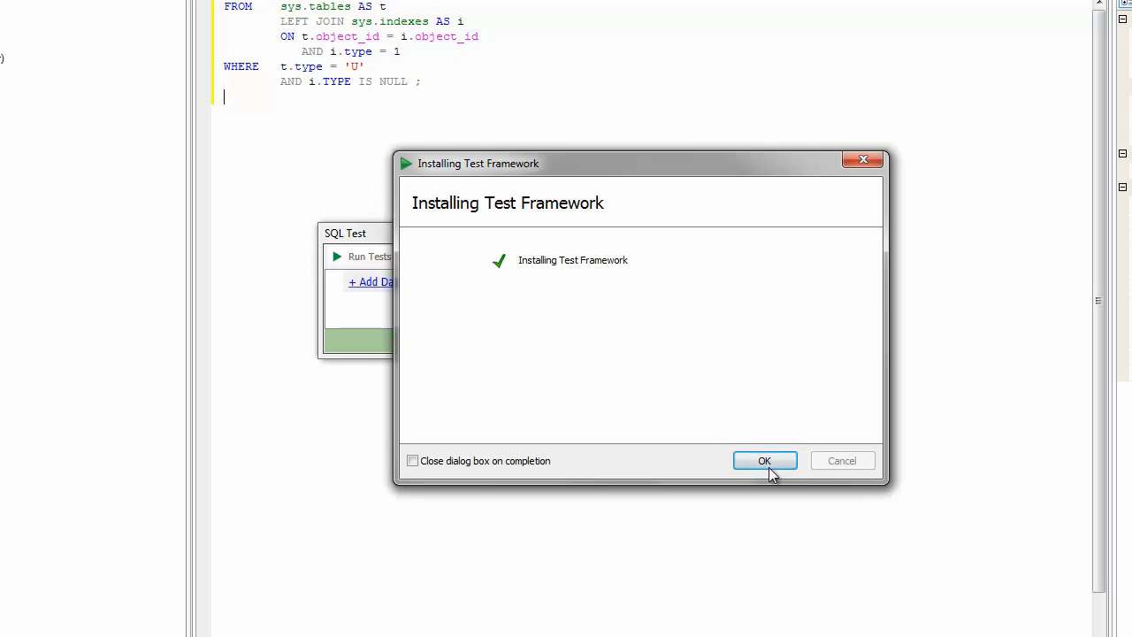
click(764, 460)
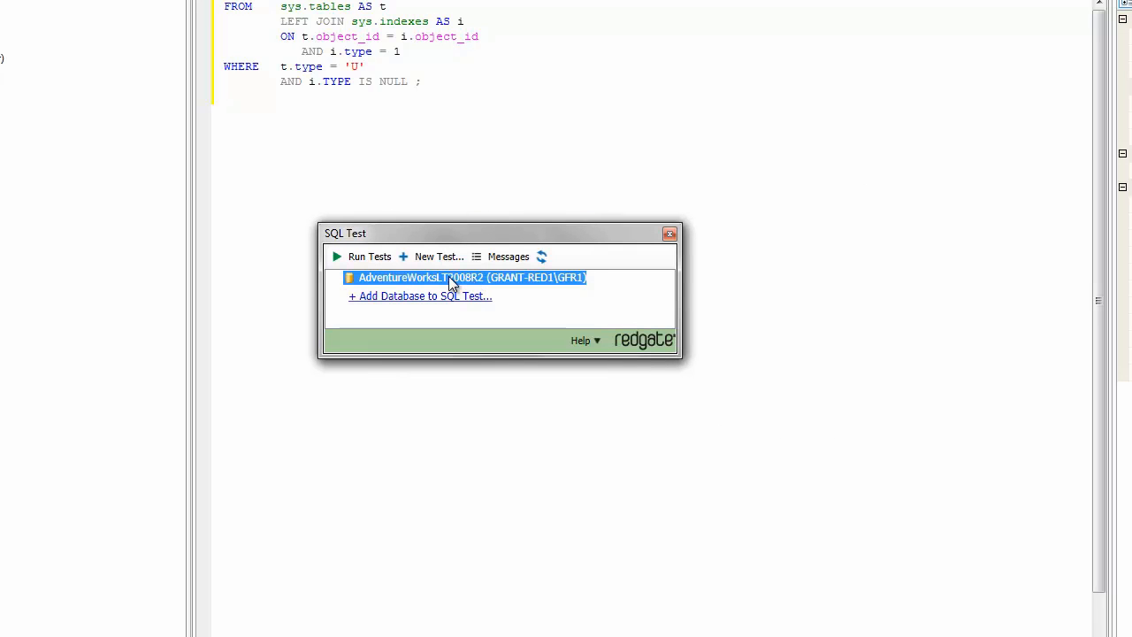
Step: Start a new test named 'Check for Clustered Index' on the AdventureWorksLT2008R2 database
click(439, 256)
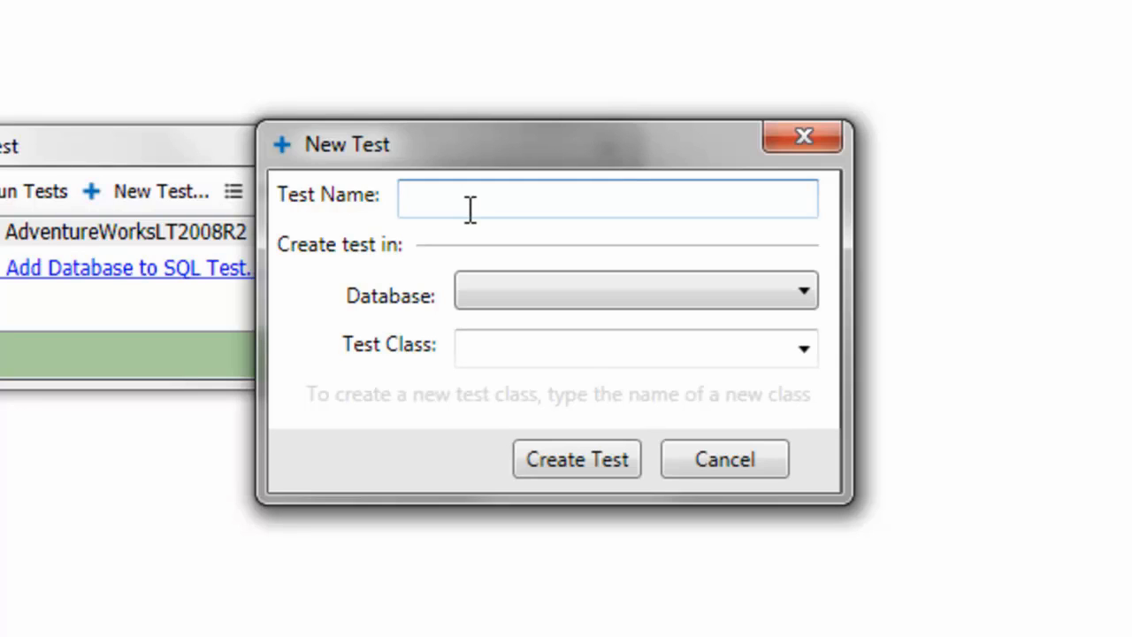
text(Check)
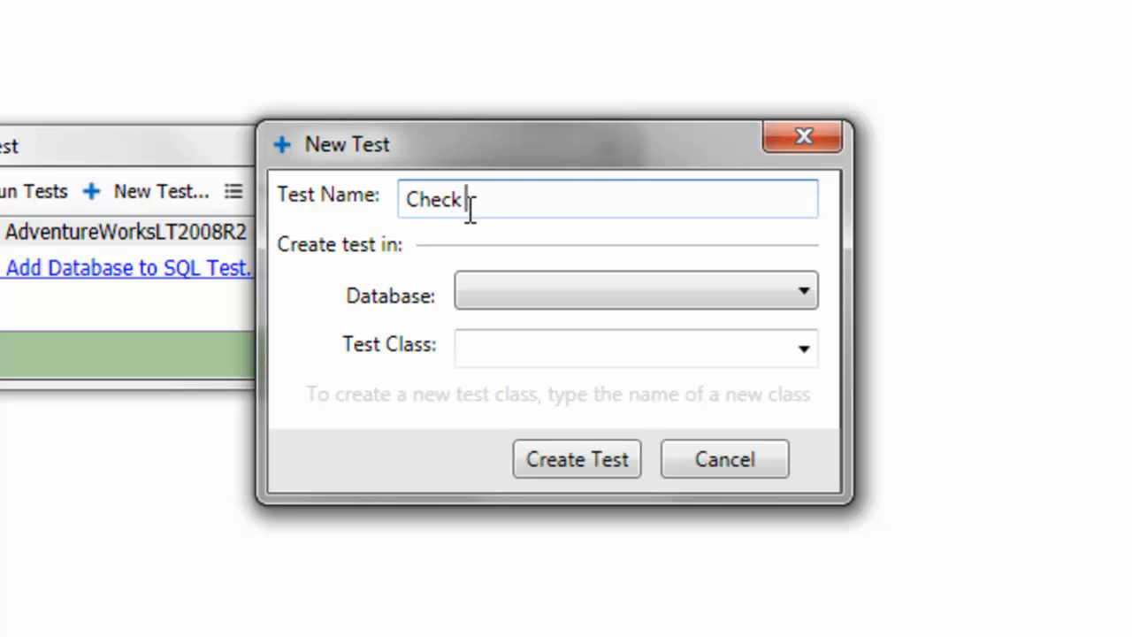
text(for Cluste)
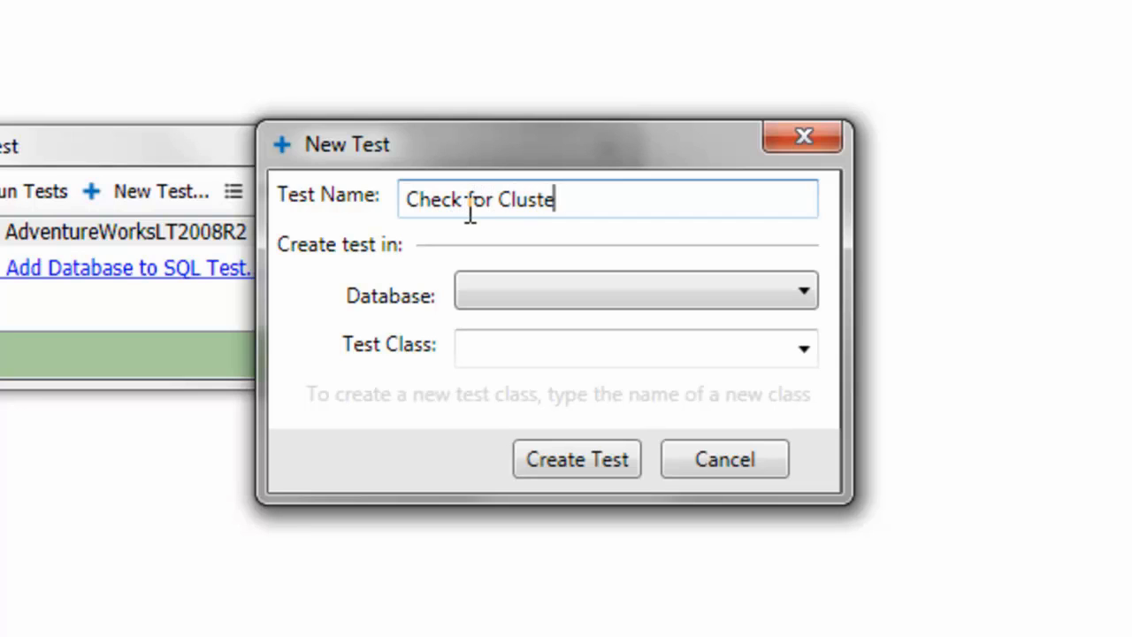
text(red Index)
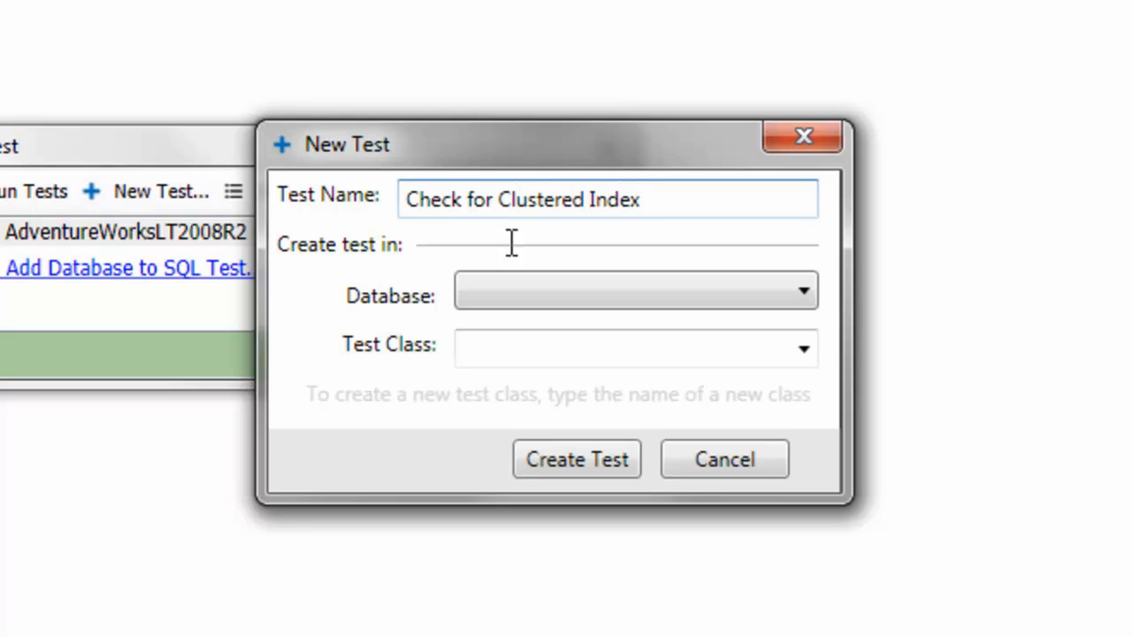
click(800, 291)
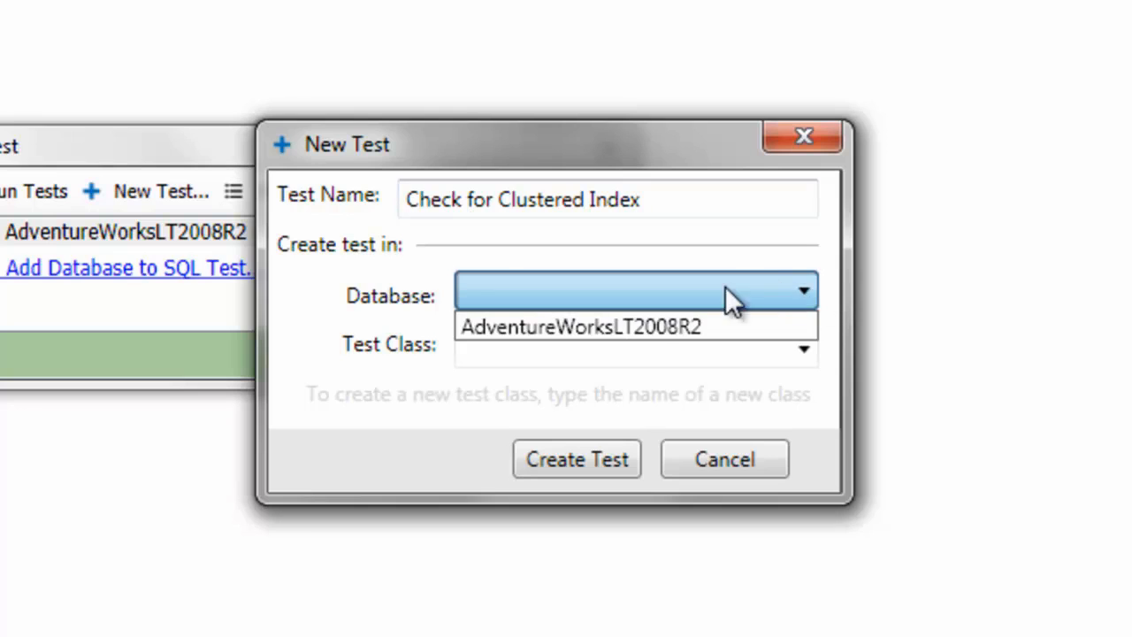
click(575, 326)
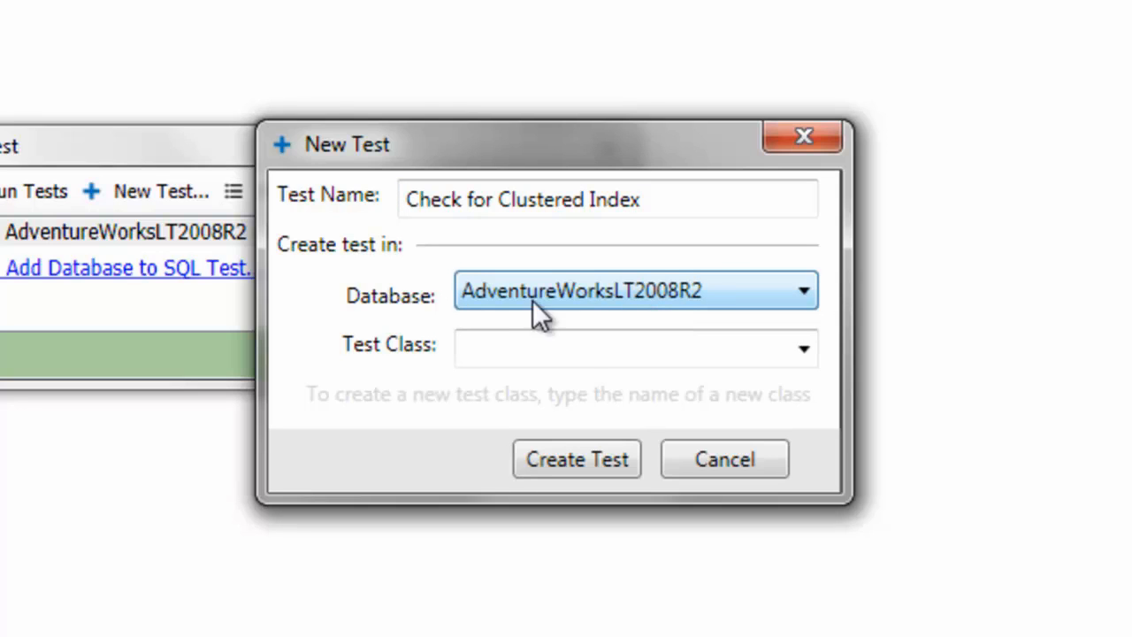
Step: Assign the test to a new BestPractice class and create it
click(634, 348)
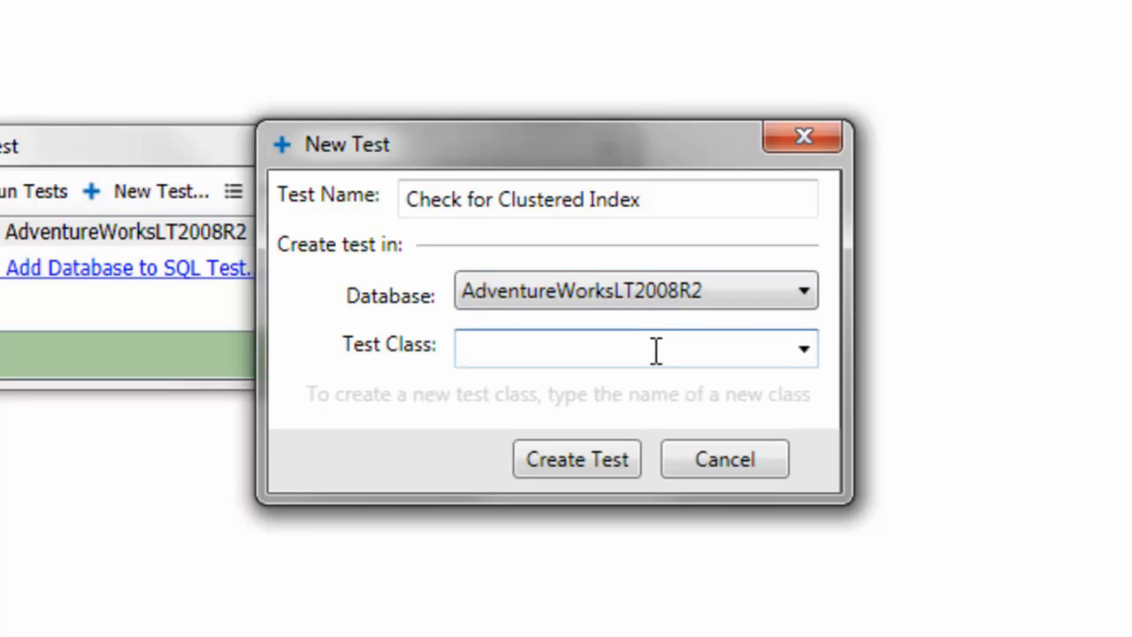
text(BestPr)
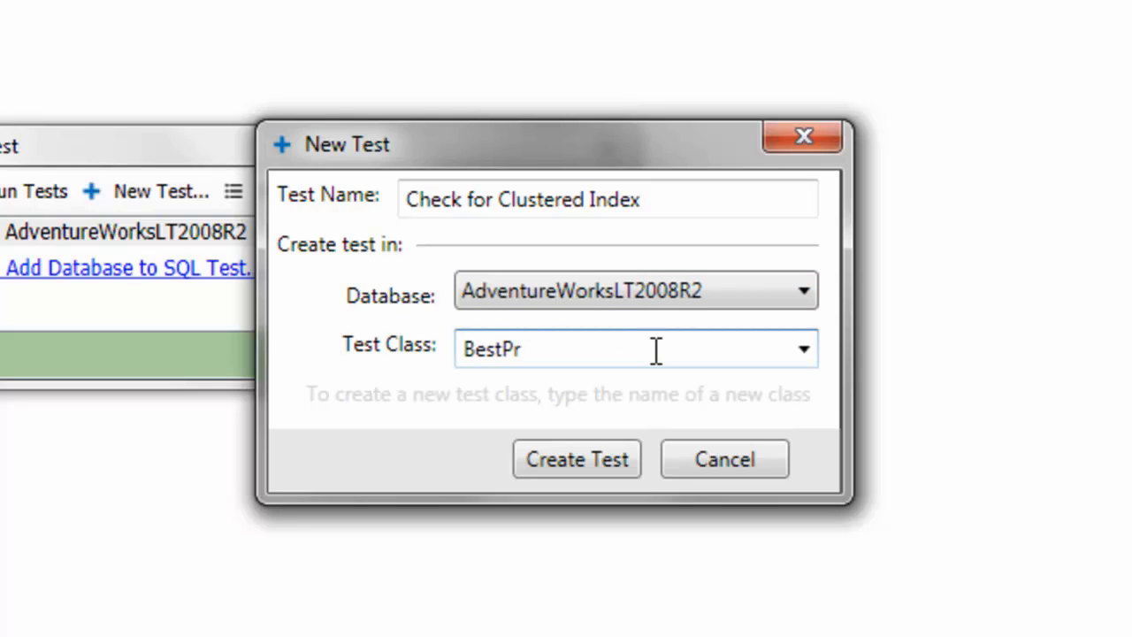
text(act)
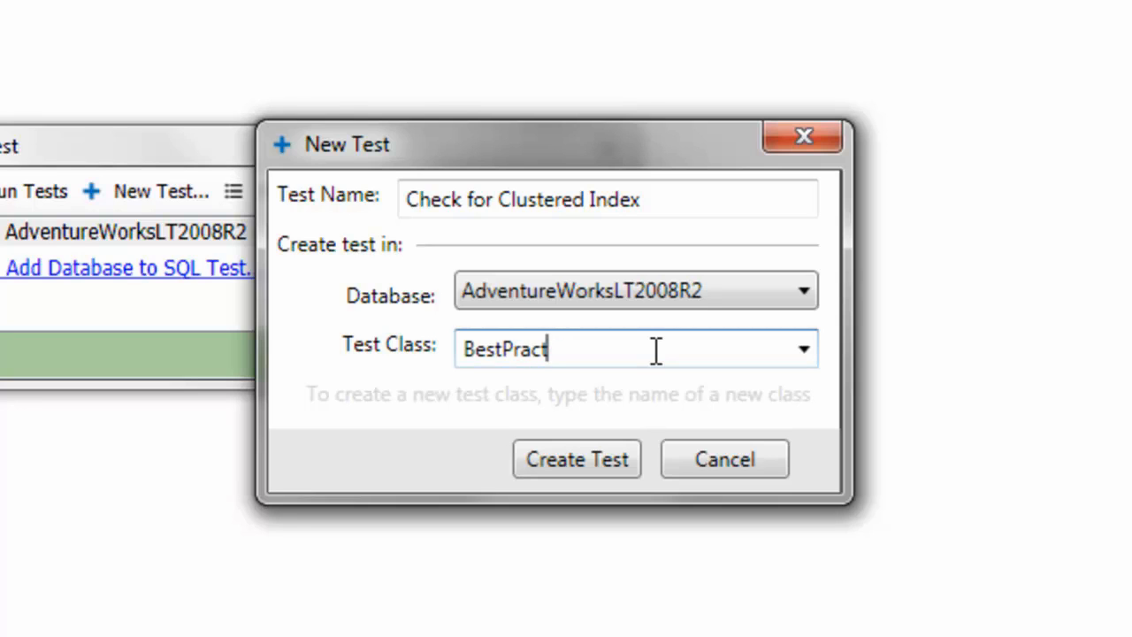
text(ice)
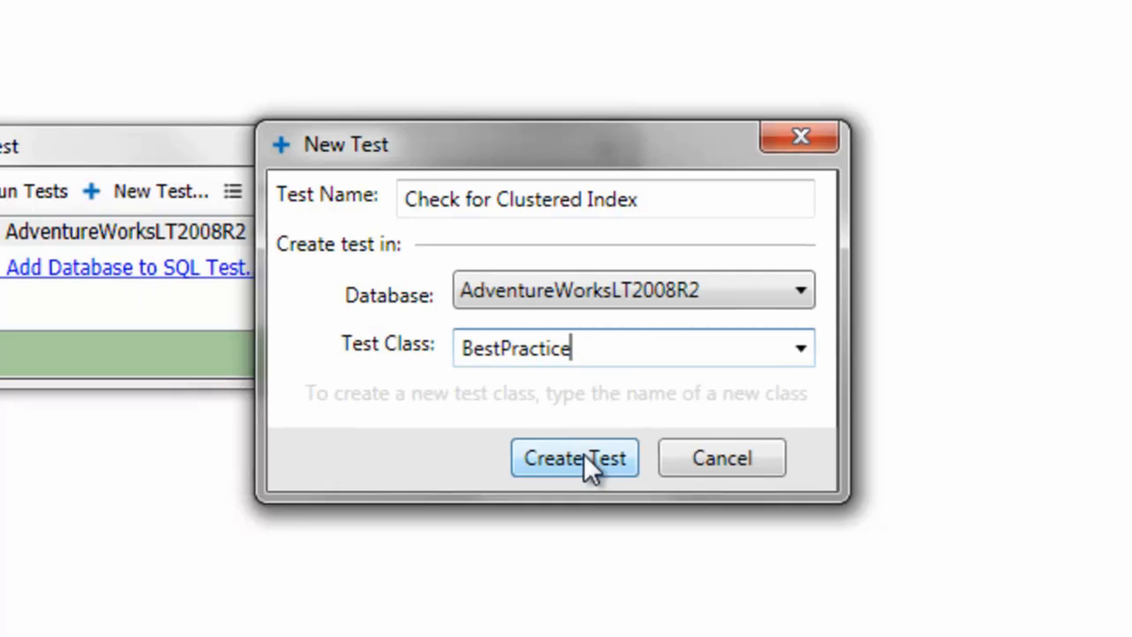
click(573, 458)
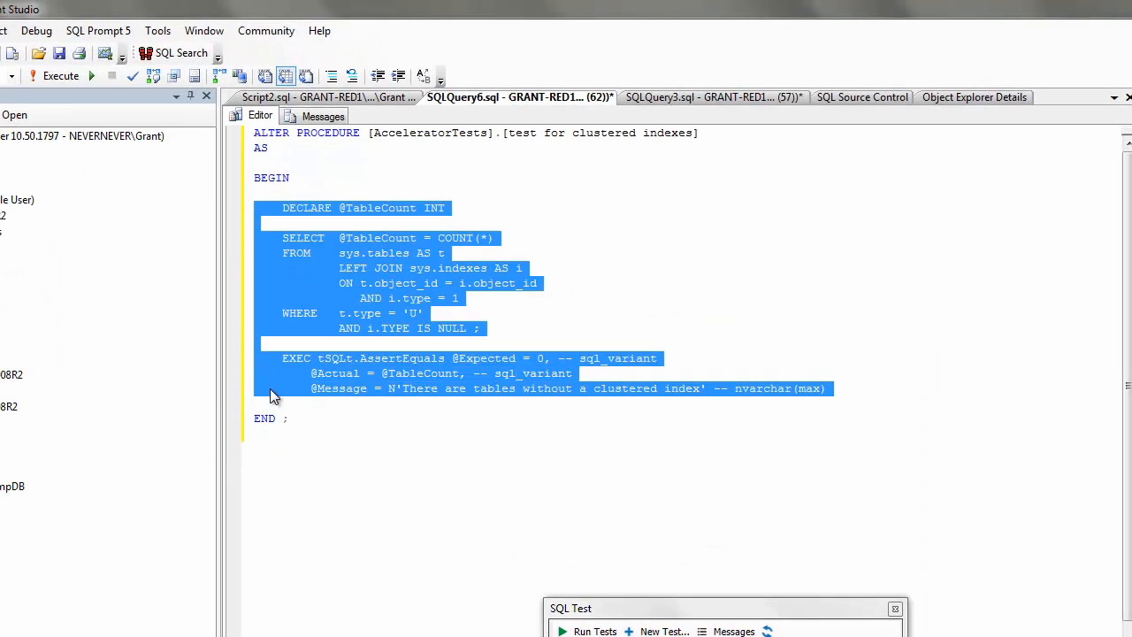
Step: Select the placeholder comments in Script2.sql so the clustered-index count code replaces them
click(301, 97)
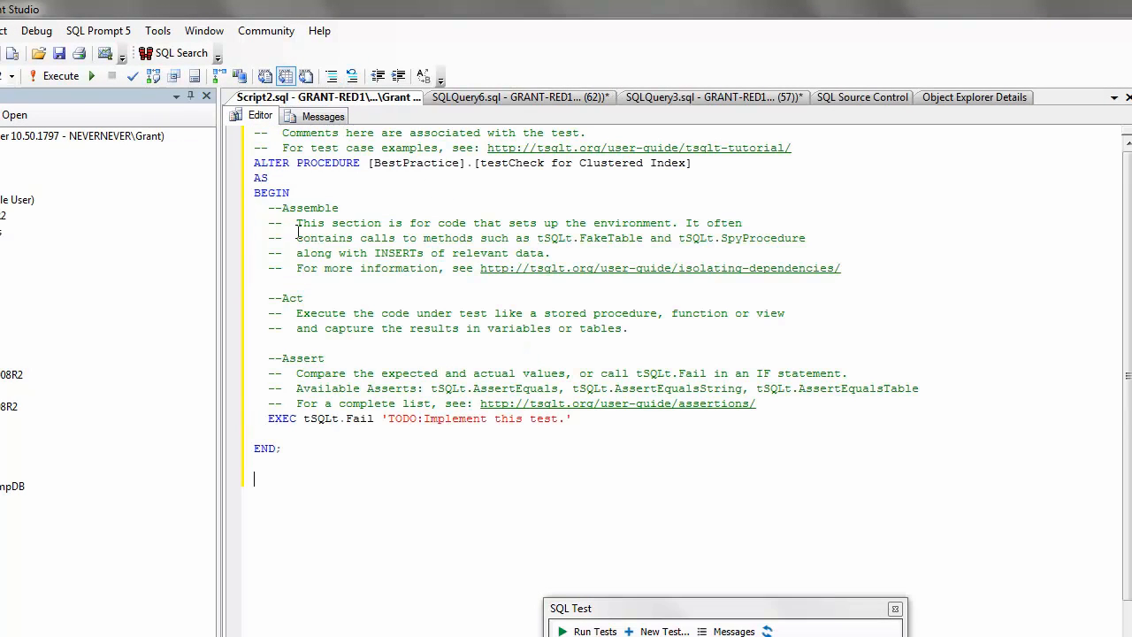
drag(272, 208, 563, 418)
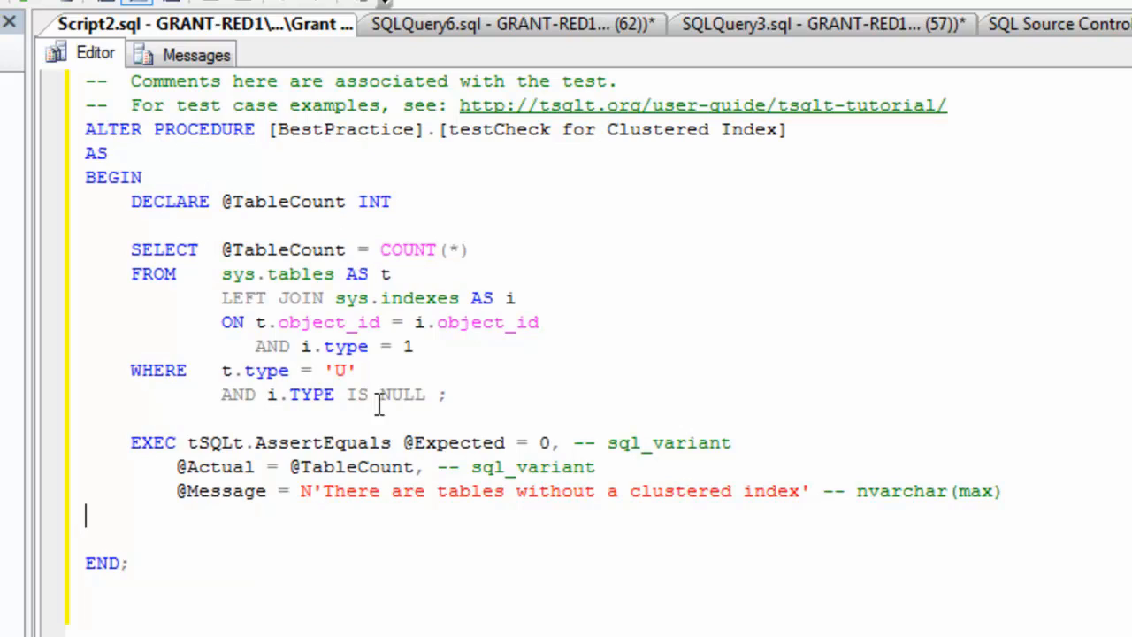
mouse_move(550, 389)
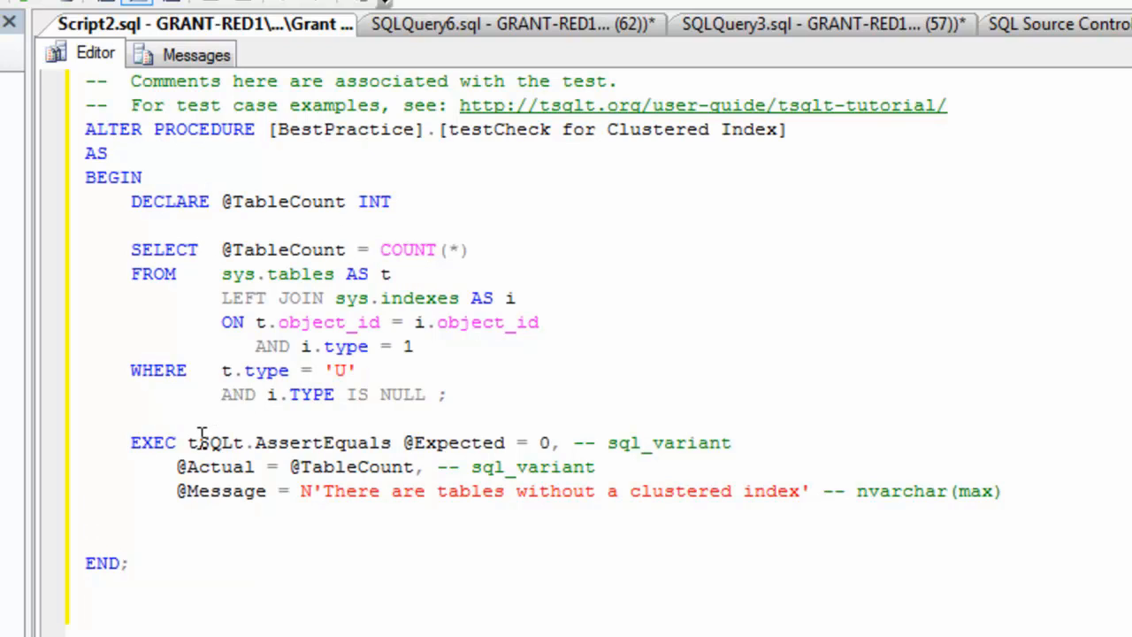
mouse_move(297, 433)
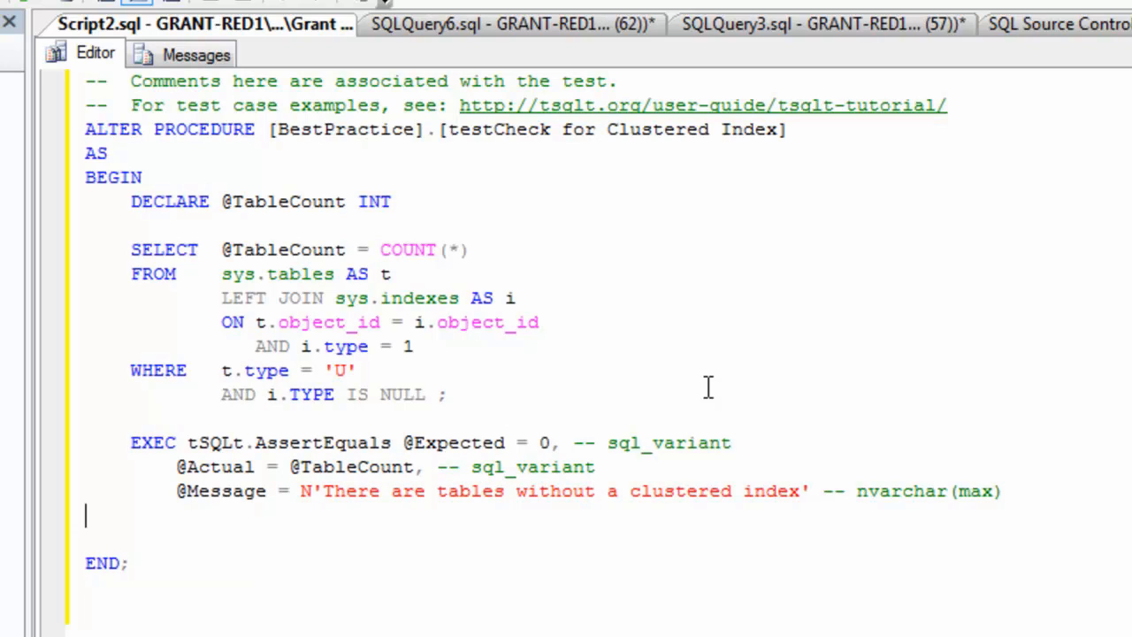
mouse_move(236, 491)
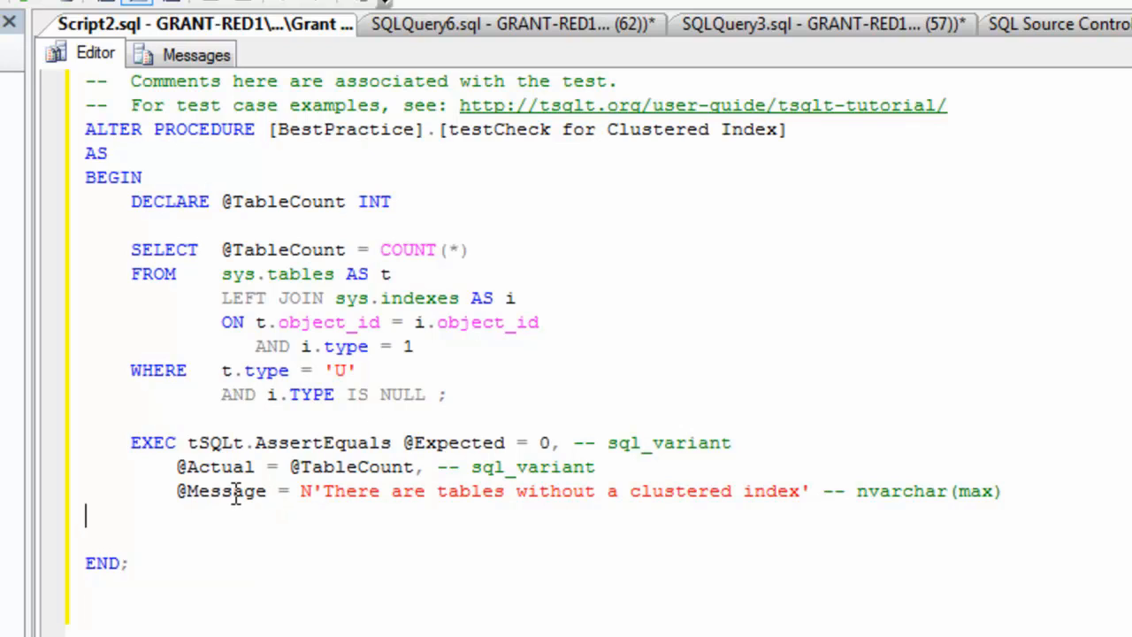
mouse_move(358, 467)
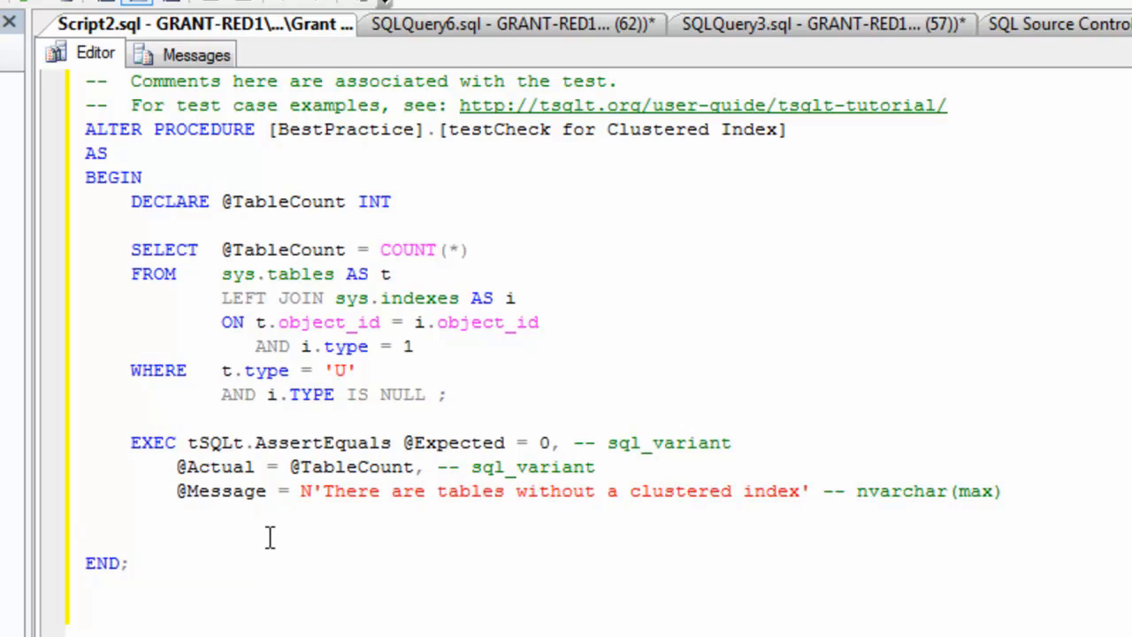
mouse_move(692, 520)
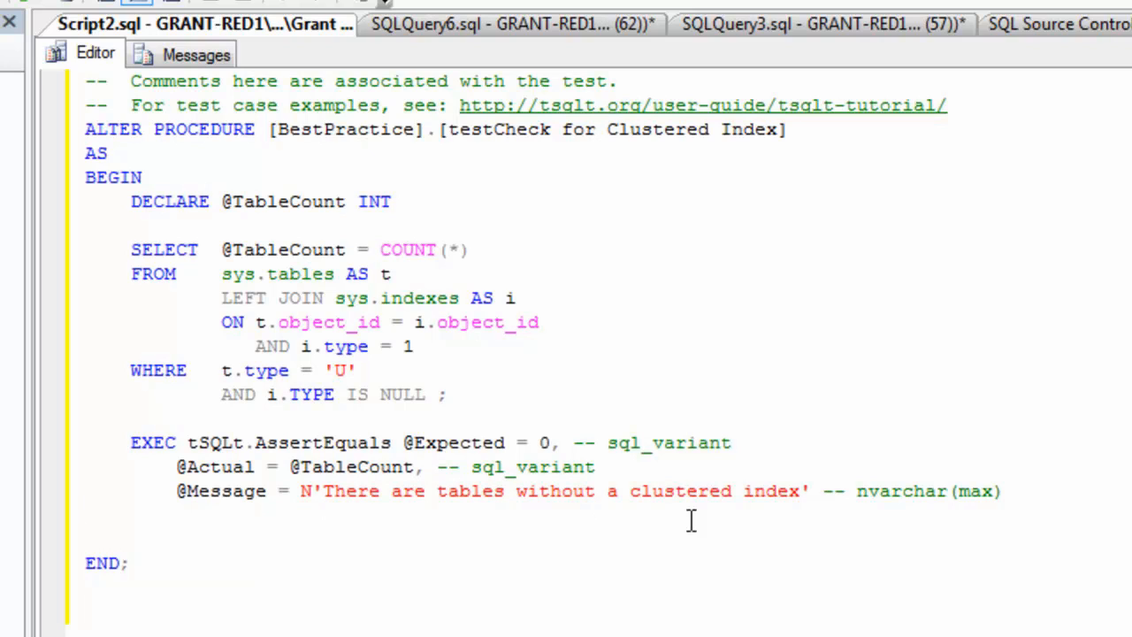
mouse_move(31, 260)
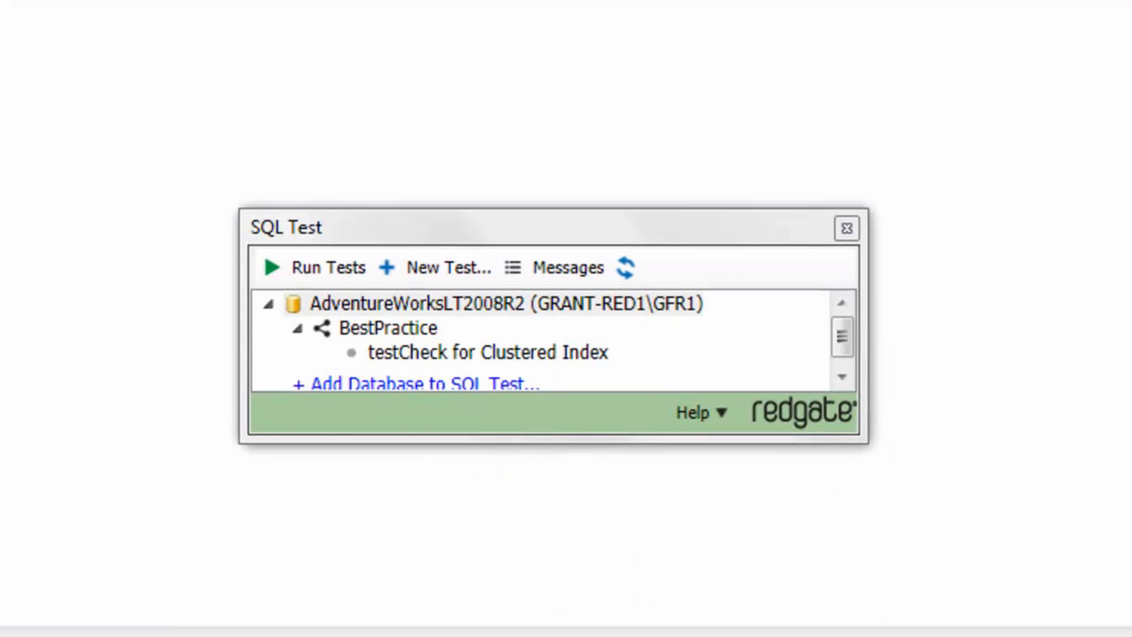
Step: Select testCheck for Clustered Index under BestPractice in the SQL Test window
click(486, 352)
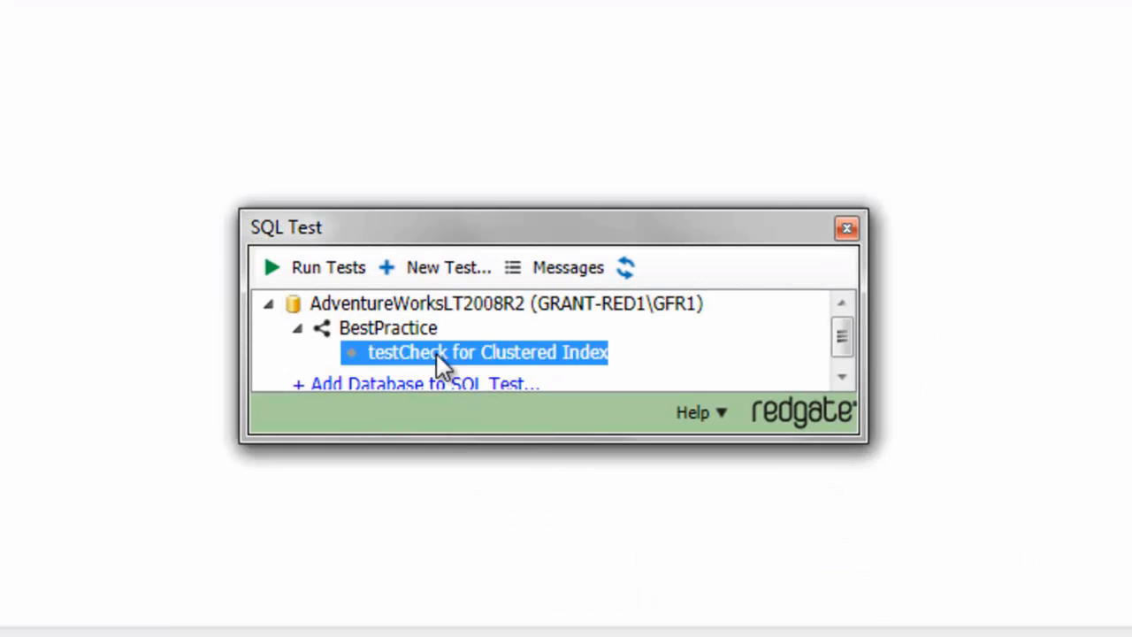
mouse_move(502, 358)
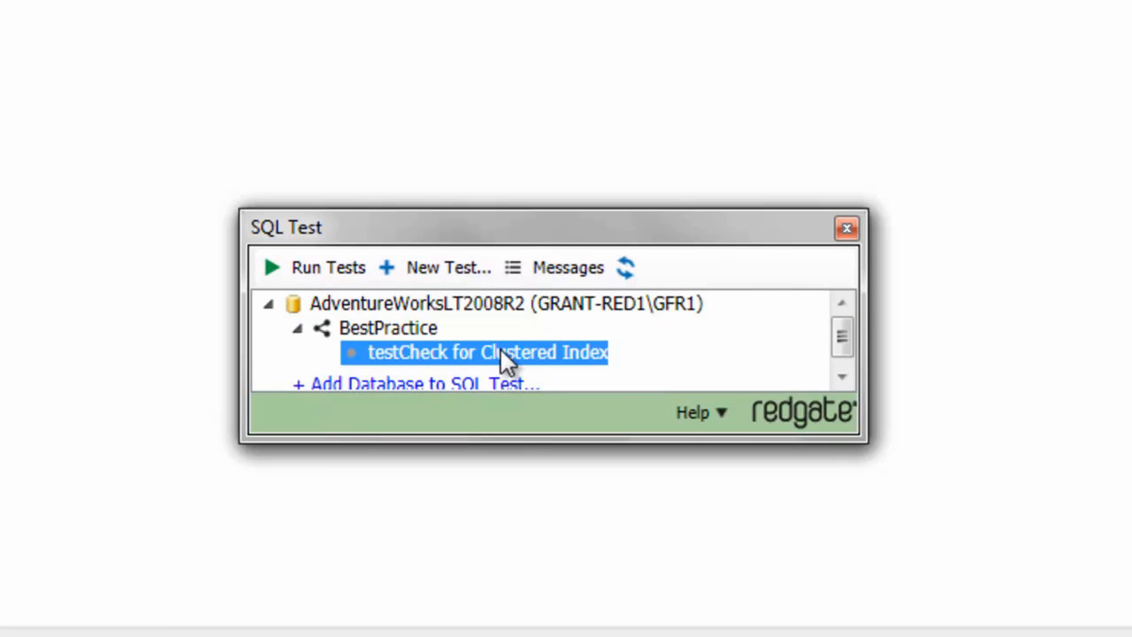
mouse_move(433, 358)
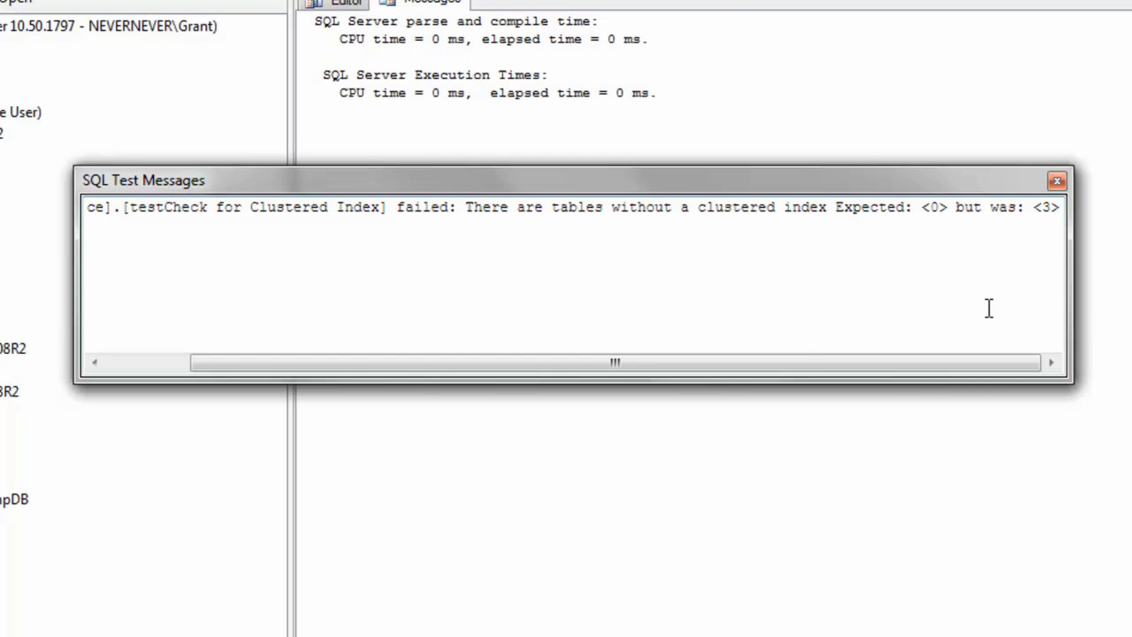
mouse_move(1065, 242)
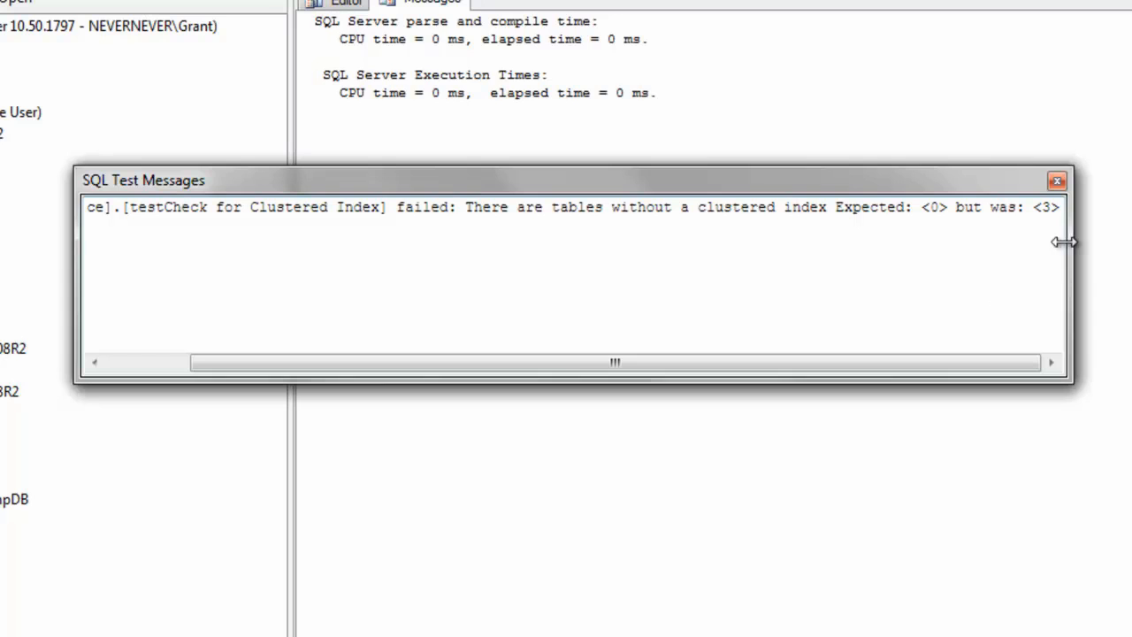